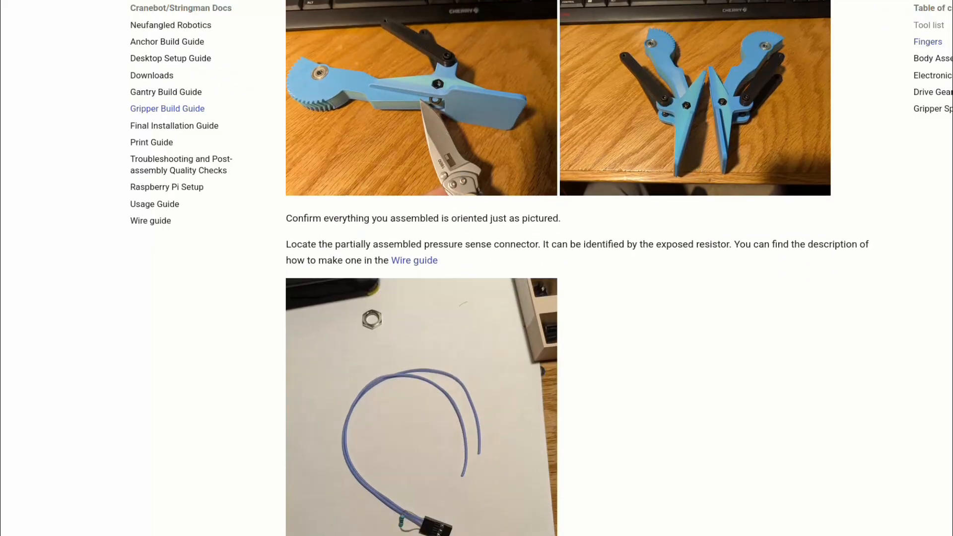
Play episode 27 of the Stringman LeRobot dataset in the visualize_dataset Space.
{"action": "scroll", "scroll_direction": "down", "scroll_amount": 3}
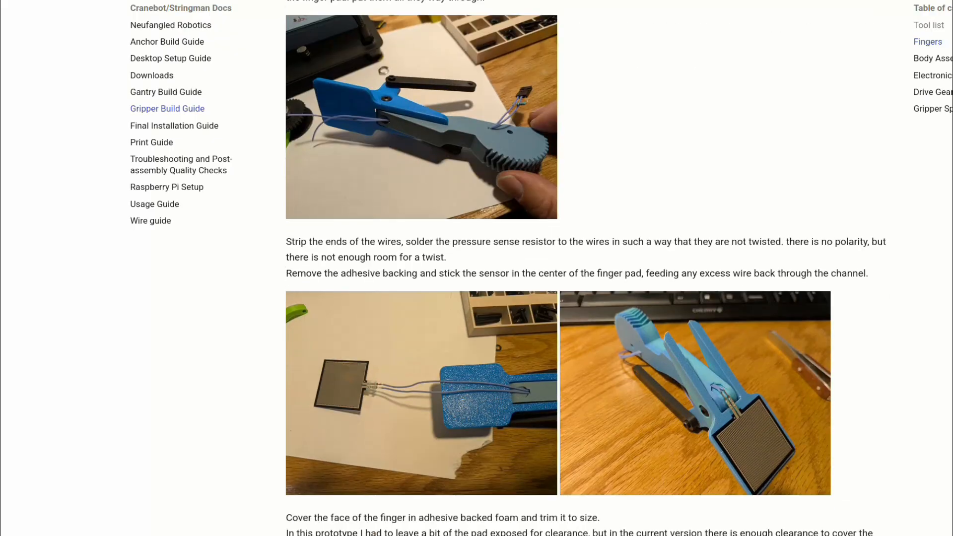
{"action": "scroll", "scroll_direction": "down", "scroll_amount": 3}
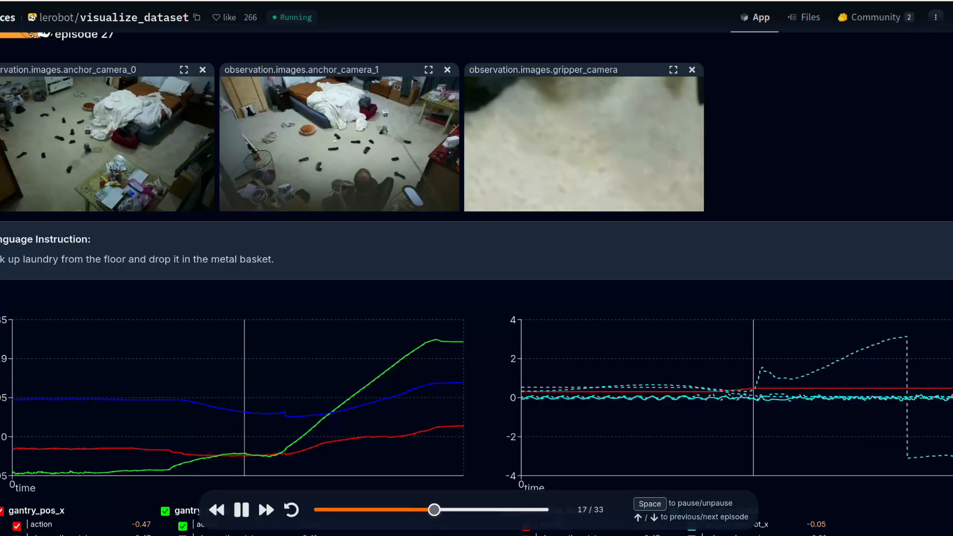
{"action": "left_click", "coordinate": [240, 509]}
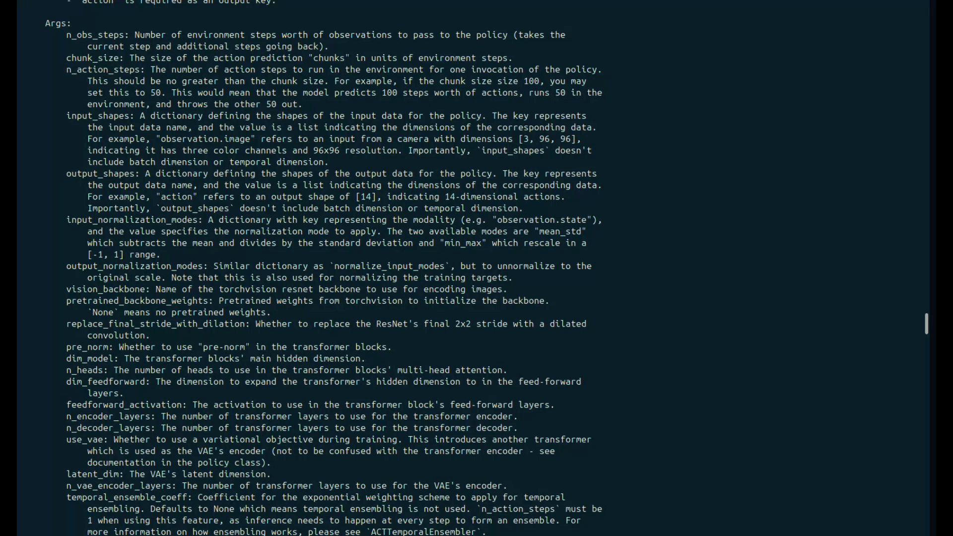
Preview the Camera module 3, MKS SERVO42C and Stringman Etsy purchase links in the parts sheet.
{"action": "double_click", "coordinate": [105, 289]}
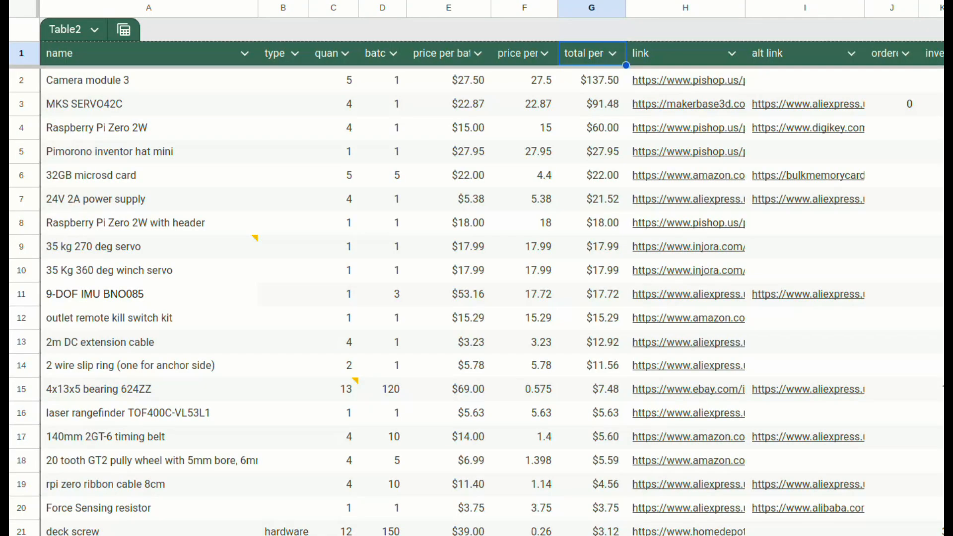
{"action": "left_click", "coordinate": [687, 79]}
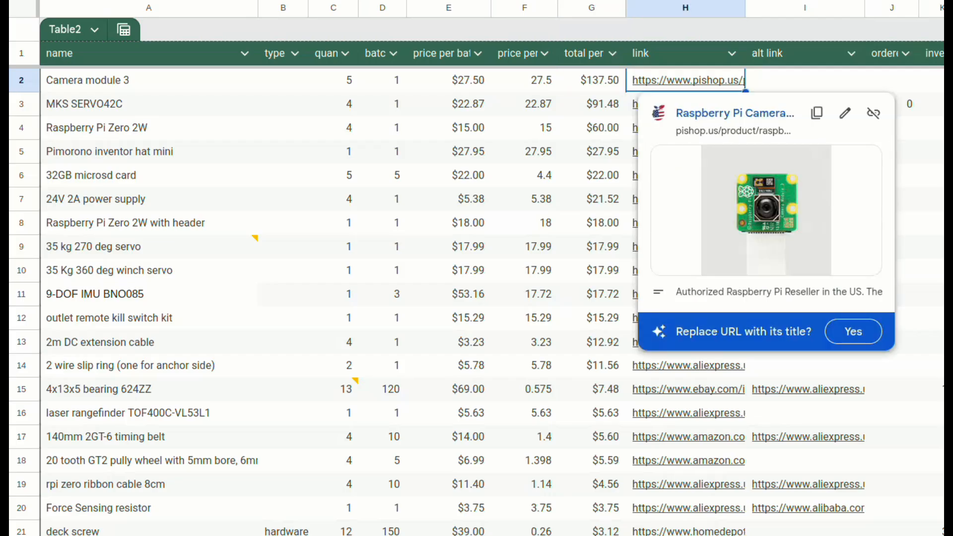
{"action": "left_click", "coordinate": [687, 103]}
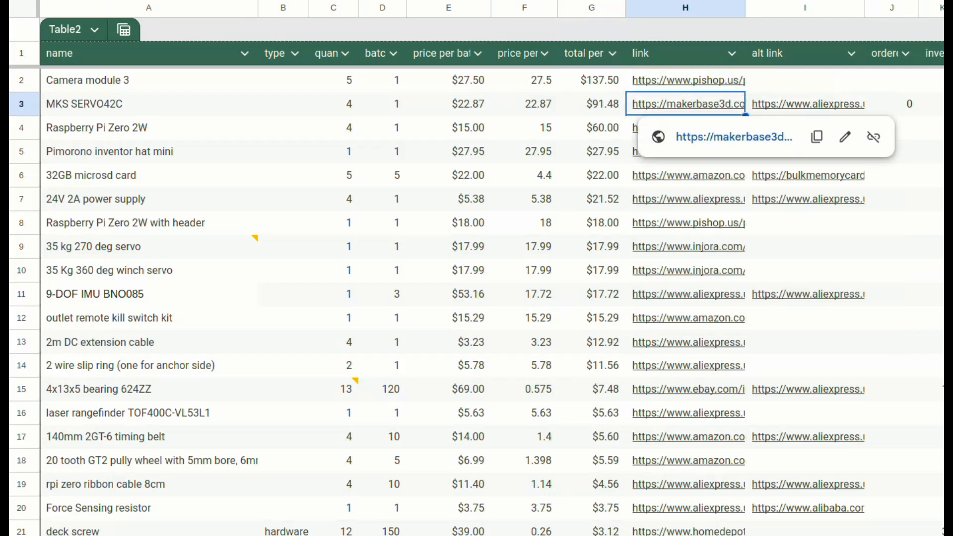
{"action": "left_click", "coordinate": [687, 103]}
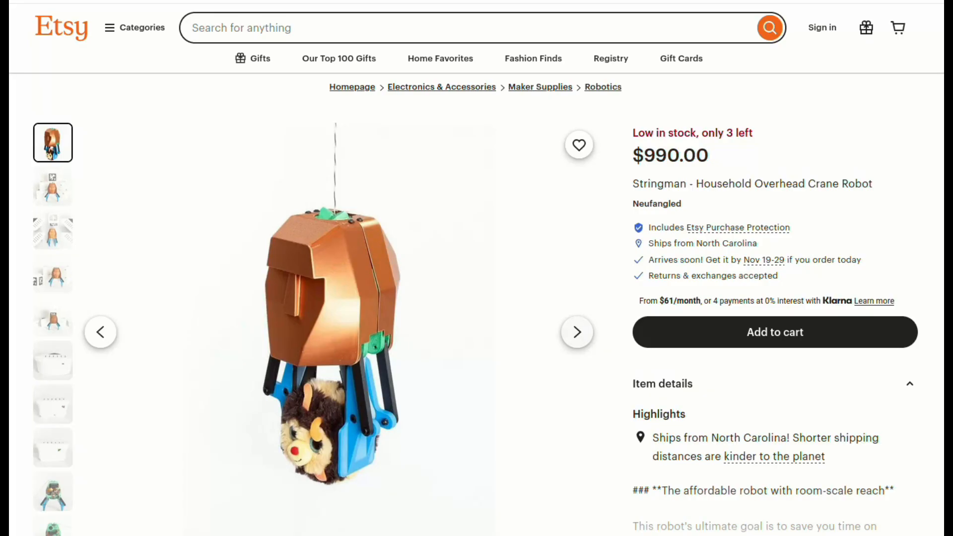
Browse the listing's gallery thumbnails, starting with the third product photo.
{"action": "left_click", "coordinate": [52, 230]}
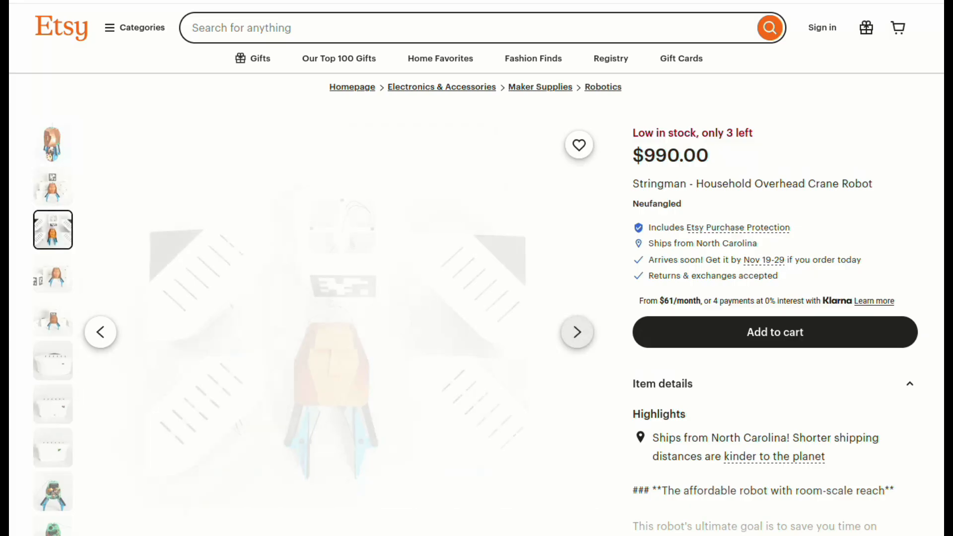
{"action": "left_click", "coordinate": [52, 316]}
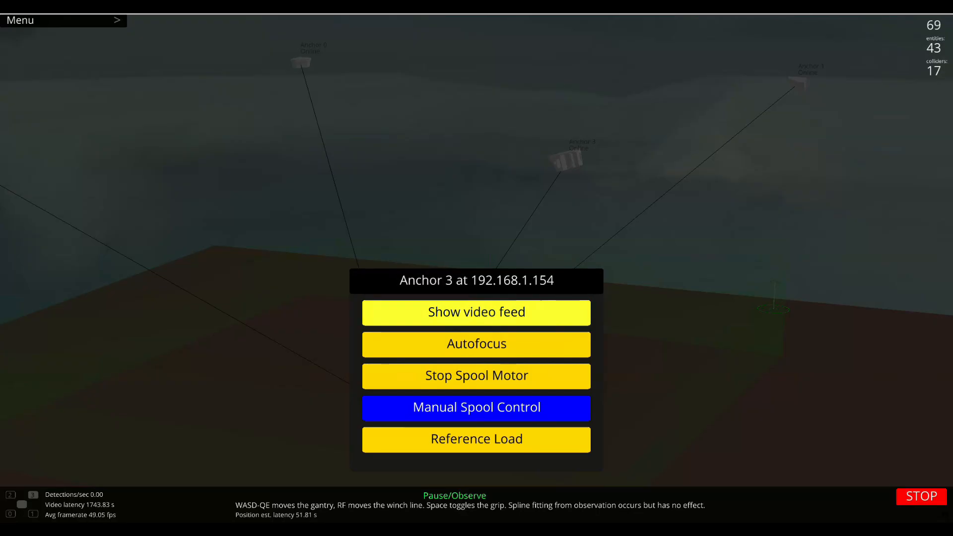
Show Anchor 3's video feed, then run full auto calibration from the Menu.
{"action": "left_click", "coordinate": [476, 312]}
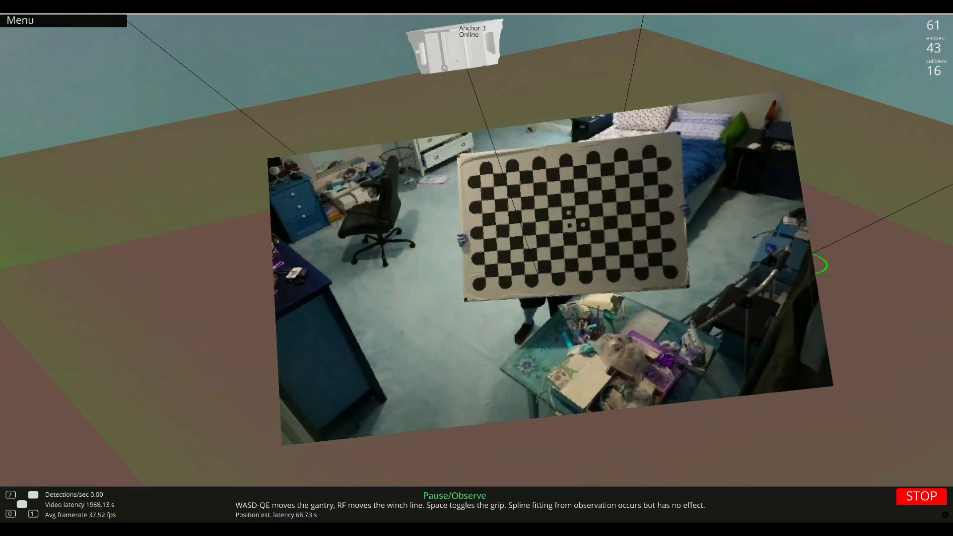
{"action": "left_click", "coordinate": [20, 19]}
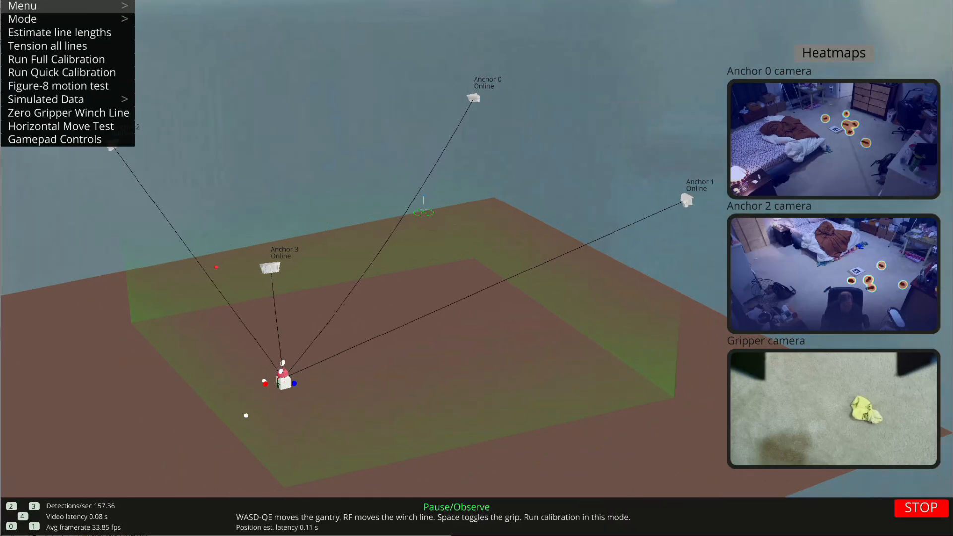
{"action": "left_click", "coordinate": [57, 59]}
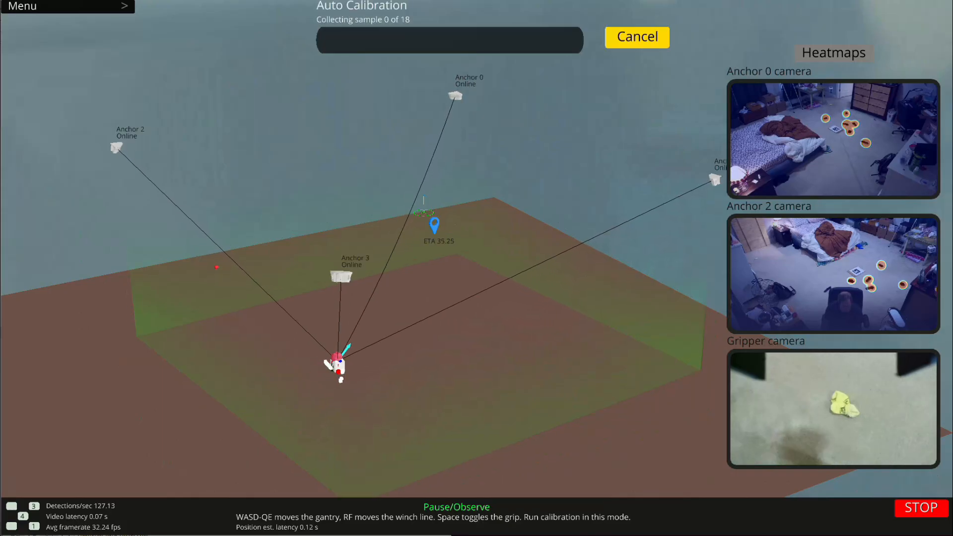